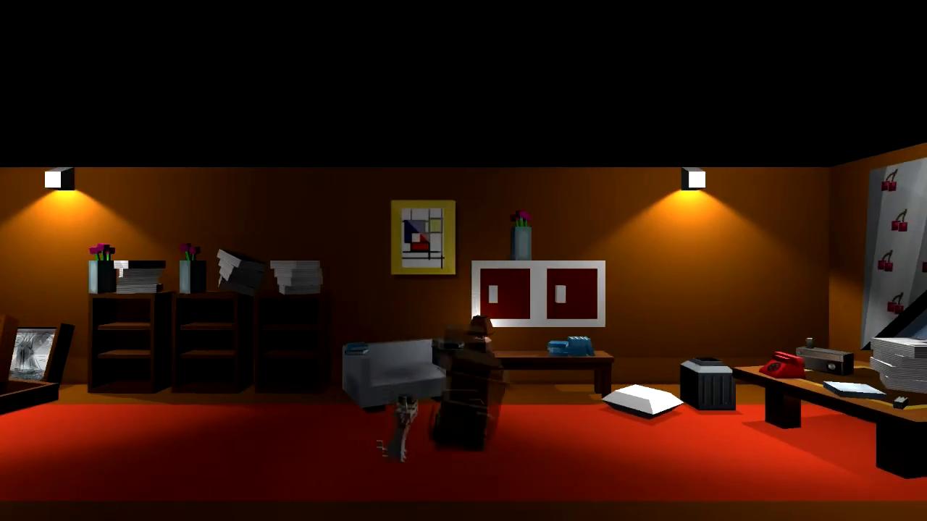
# - Walk the detective out of the office to the crates on the dark street
pyautogui.hscroll(-3)
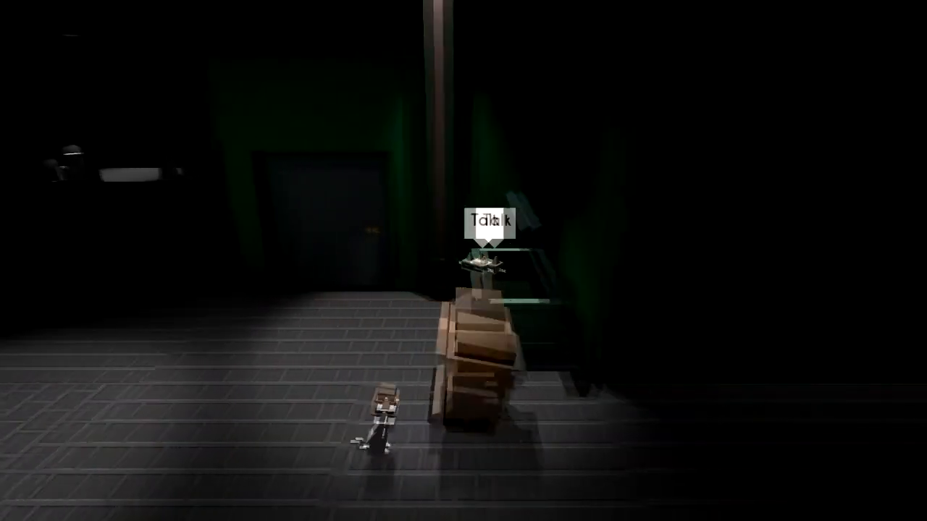
# - Talk to the figure by the stairs and reply 'We're on a case, show some respect'
pyautogui.click(490, 220)
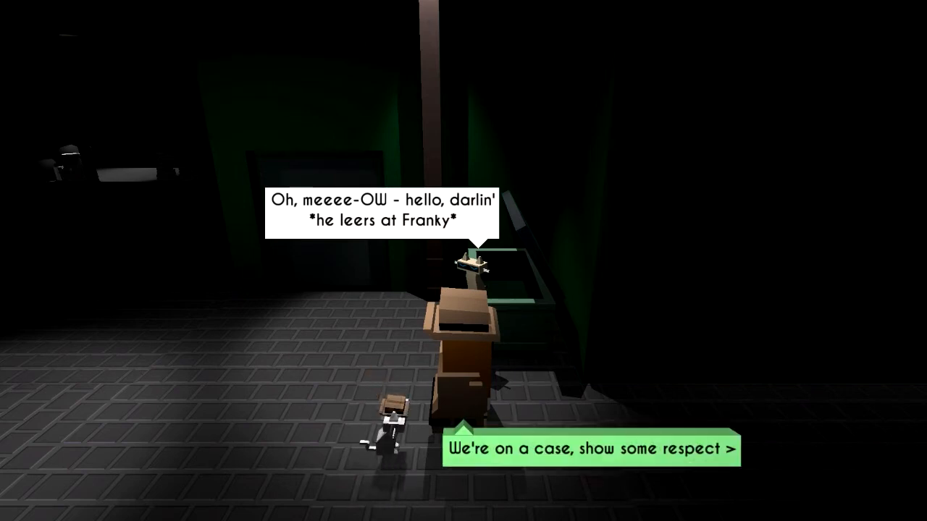
pyautogui.click(589, 449)
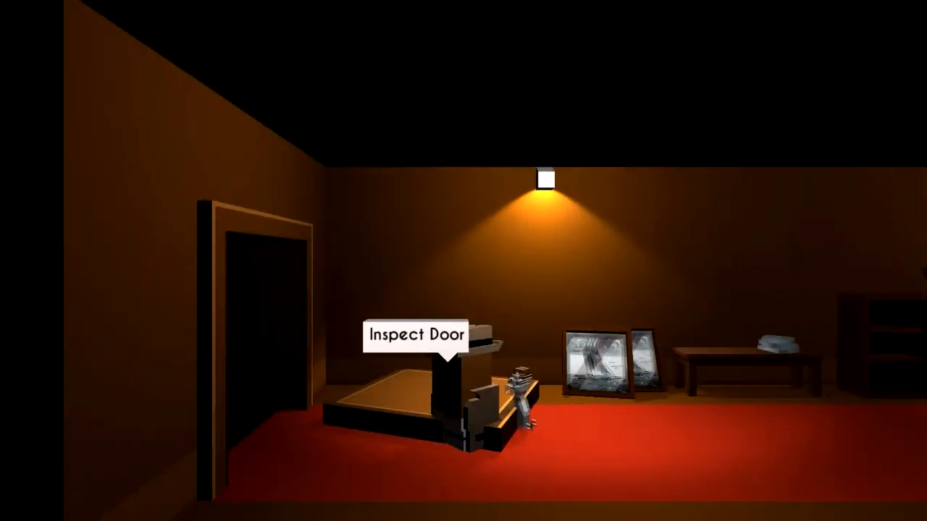
# - Inspect the apartment door and remark 'This doesn't look carefully done'
pyautogui.click(413, 336)
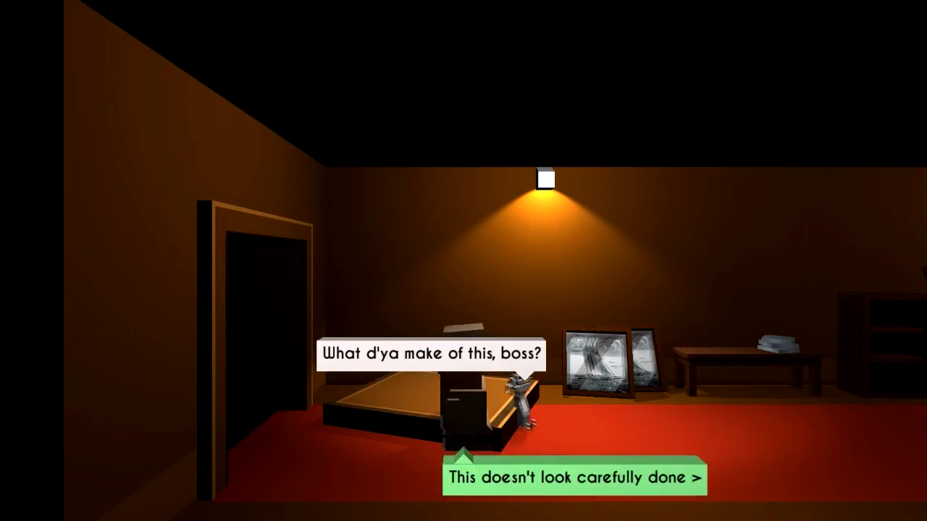
pyautogui.click(573, 478)
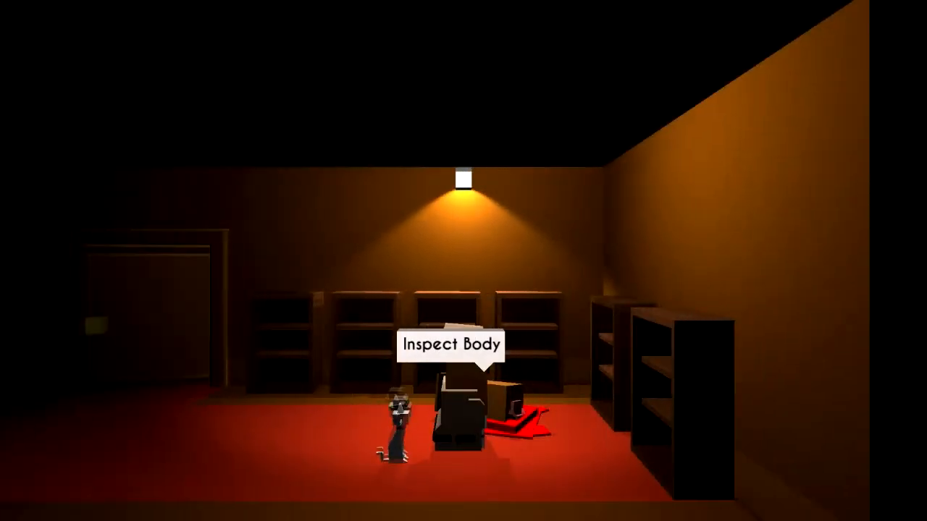
# - Inspect the body, have it checked for residues and acknowledge only gunpowder was found
pyautogui.click(449, 344)
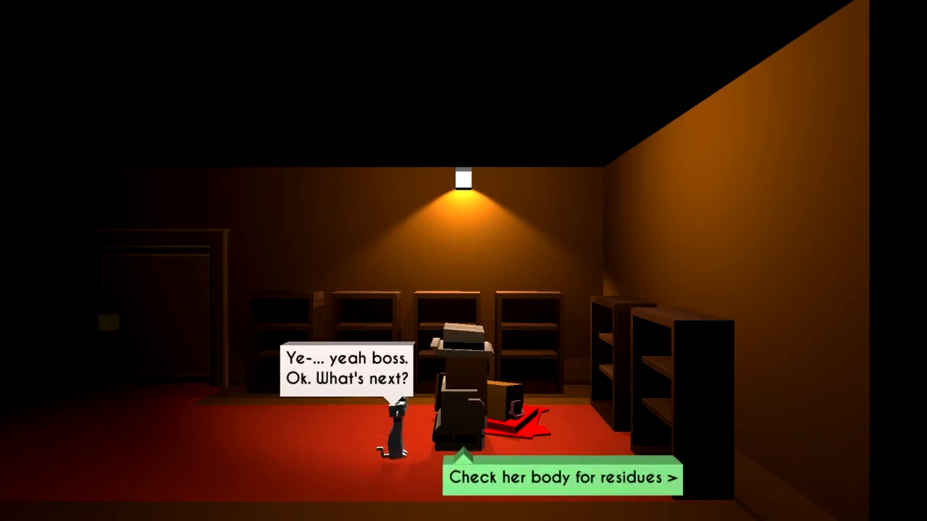
pyautogui.click(562, 477)
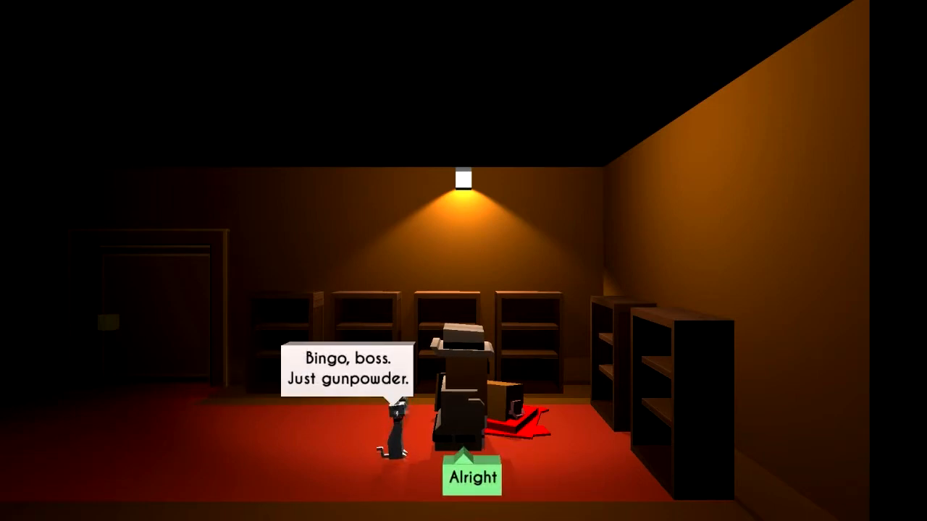
pyautogui.click(472, 478)
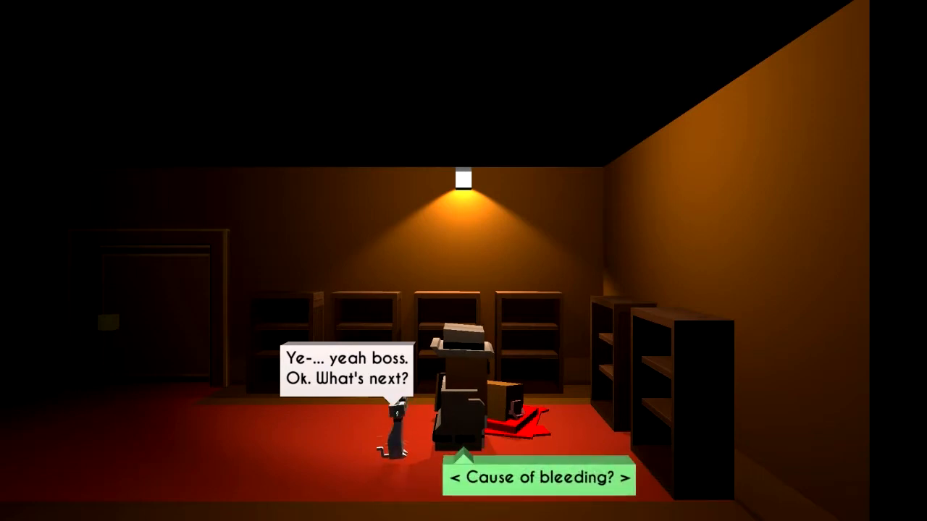
# - Ask about the bleeding, whether it was accidental, the cause of death, then reply 'Yikes'
pyautogui.click(539, 478)
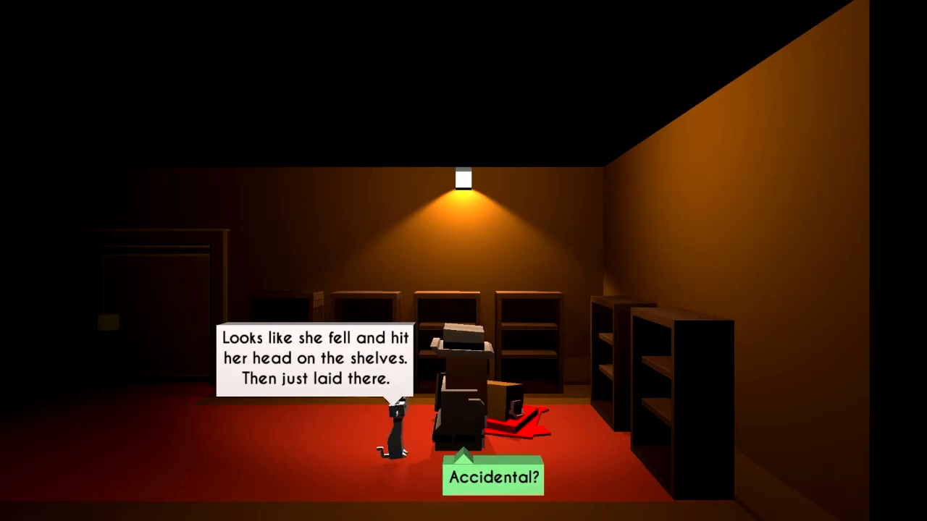
pyautogui.click(492, 476)
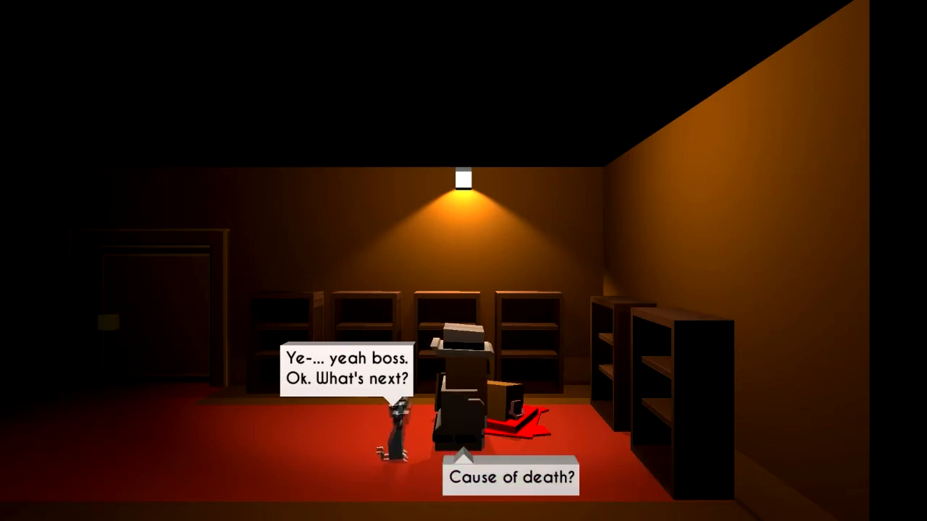
pyautogui.click(510, 478)
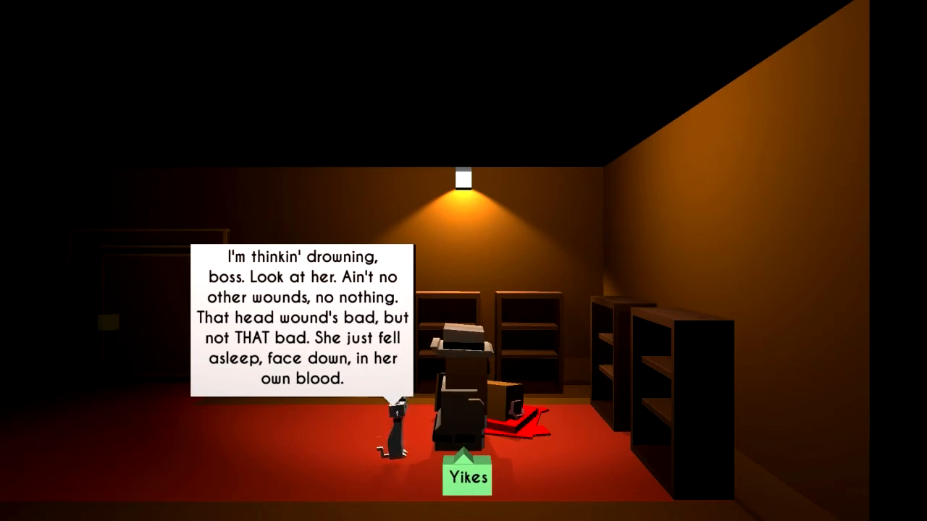
pyautogui.click(466, 476)
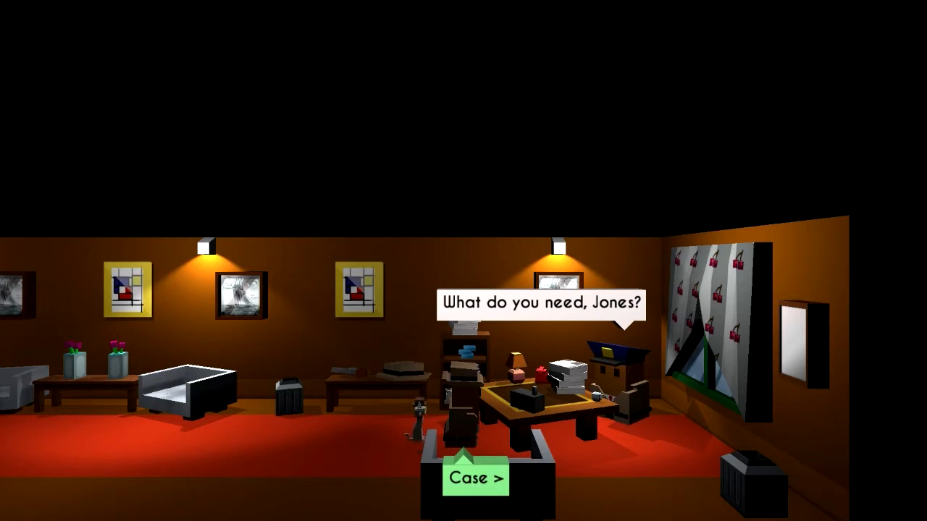
# - Ask the chief about the case with the 'Case' dialogue option
pyautogui.click(475, 478)
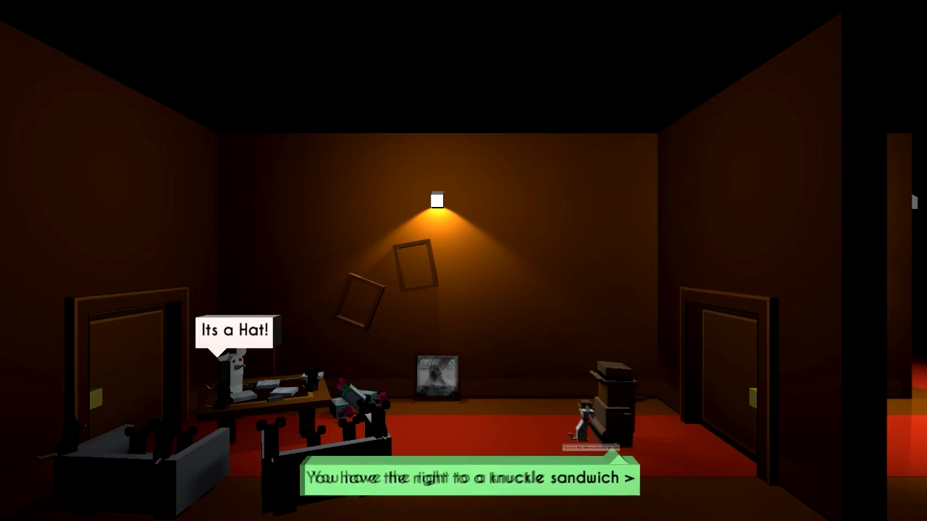
# - Advance past the knuckle-sandwich line to the rat shouting to cheese it
pyautogui.press('space')
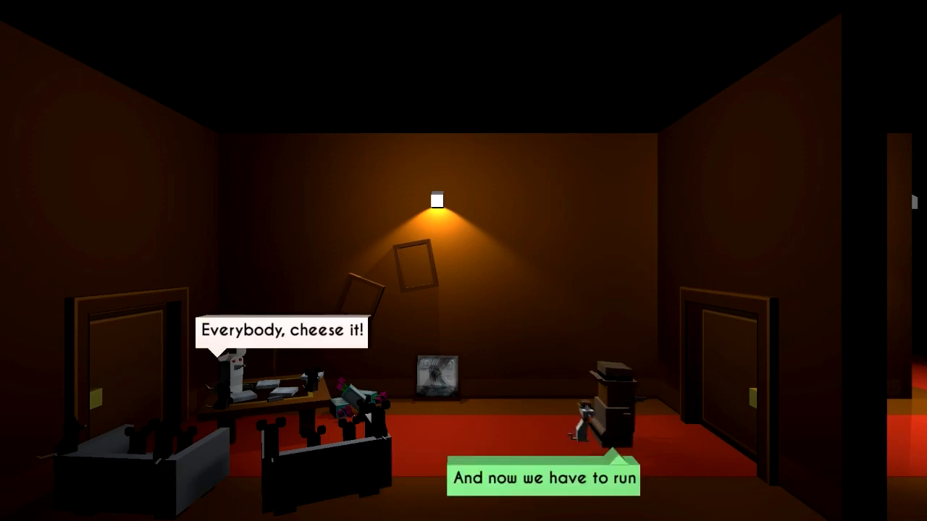